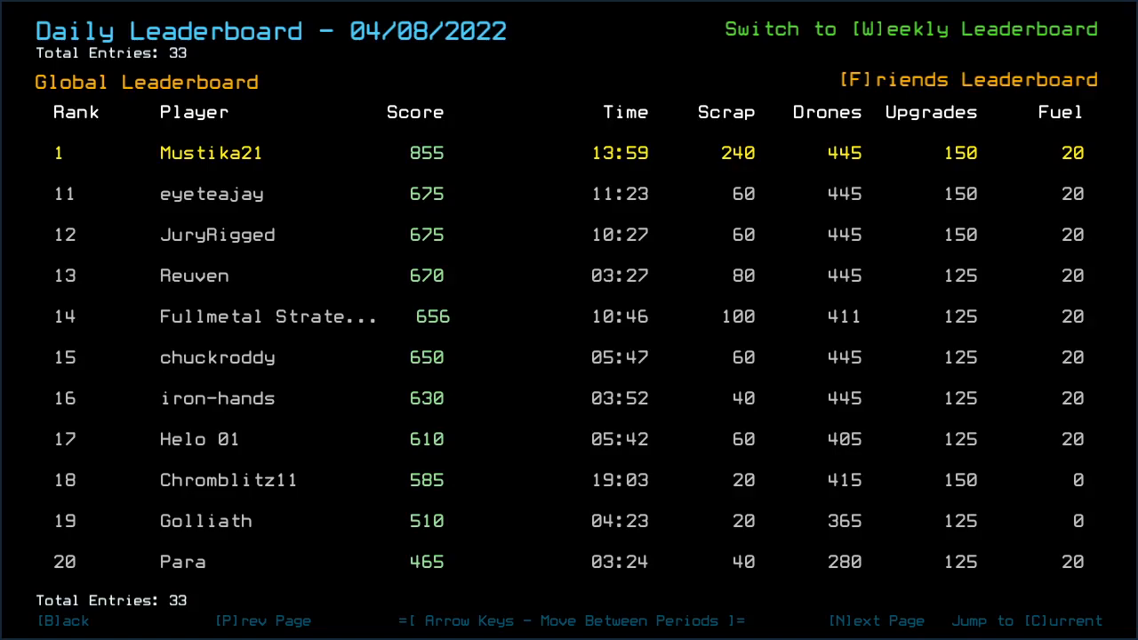
# Step: Page through the global and friends leaderboards, then leave them to begin the daily mission
pyautogui.click(876, 621)
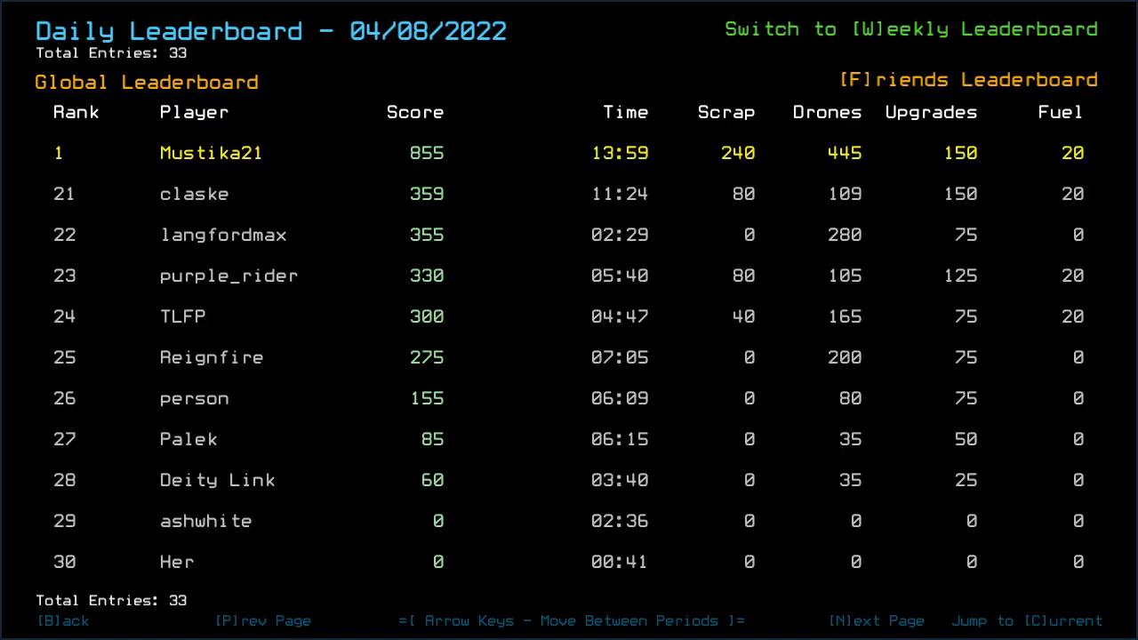
pyautogui.click(876, 621)
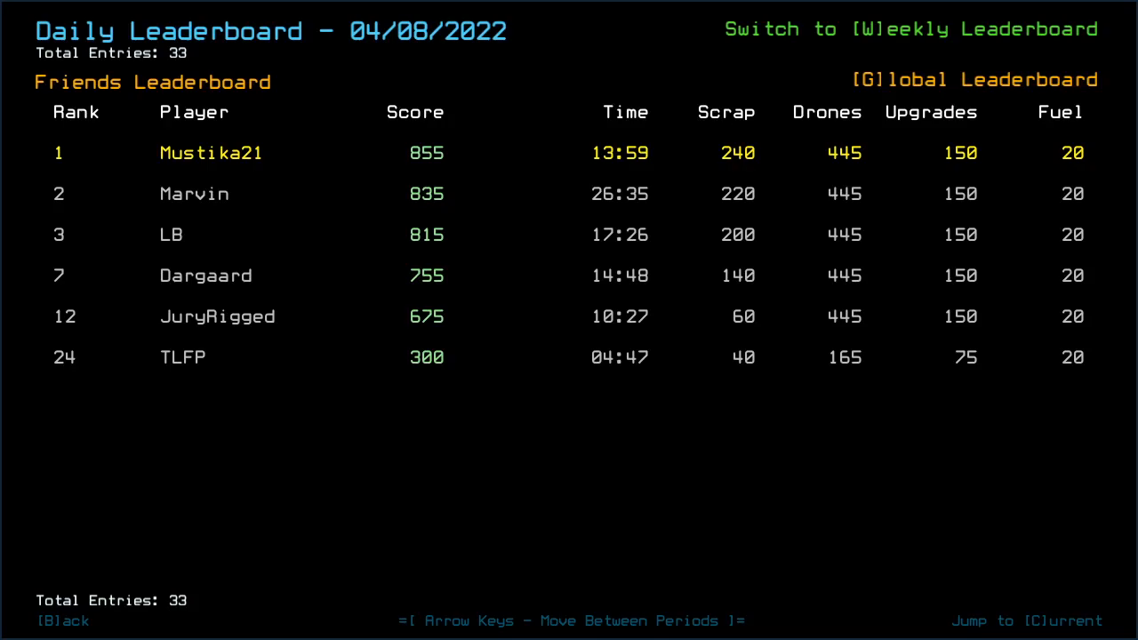
pyautogui.press('b')
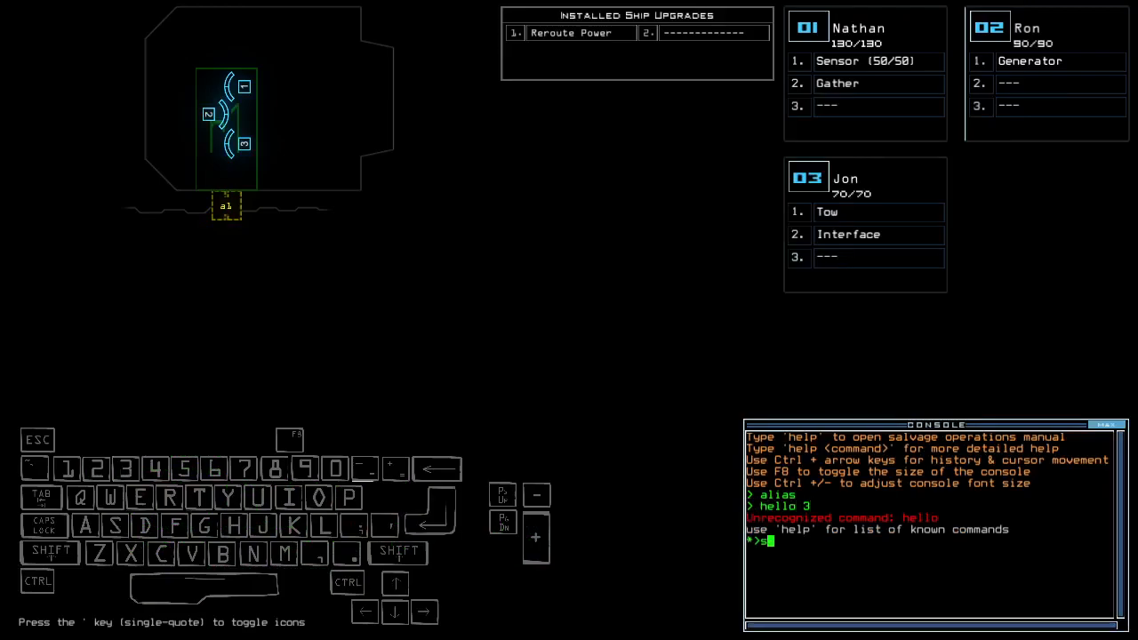
# Step: Submit the console command to power the derelict, gather scrap, and re-dock at a4
pyautogui.press('backspace')
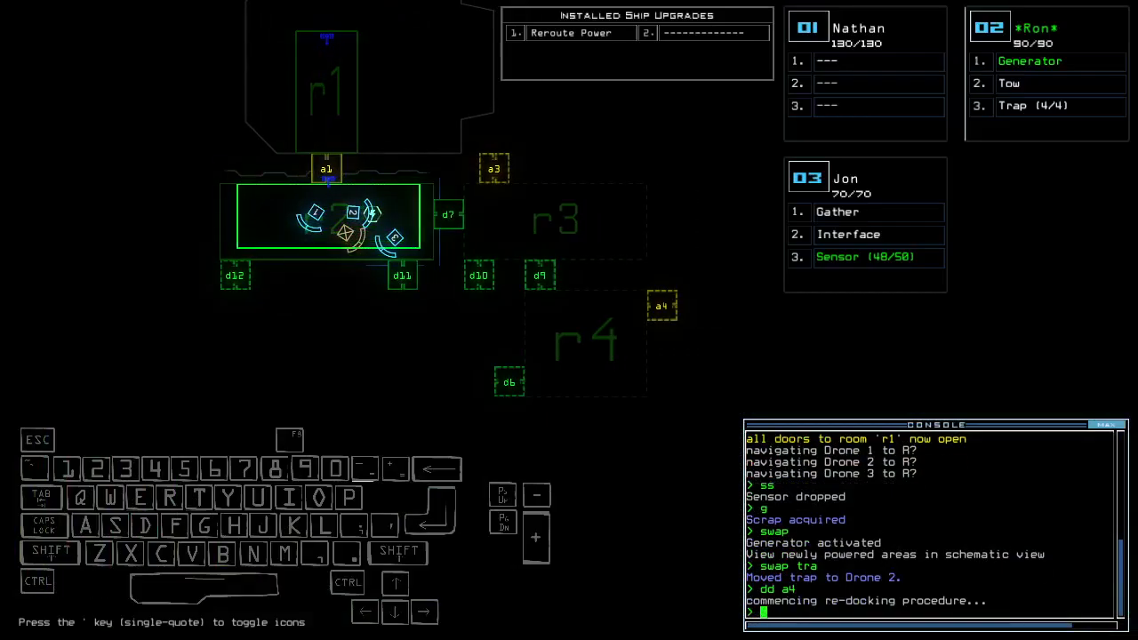
pyautogui.write('d12 d1')
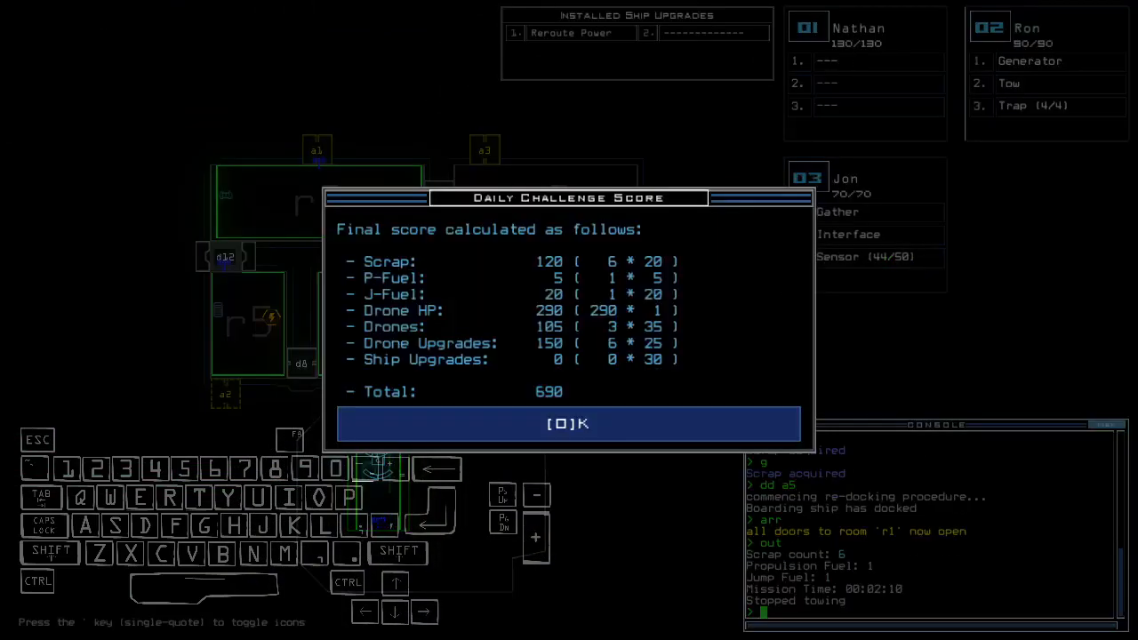
# Step: Dismiss the Daily Challenge Score summary to view the 04/09/2022 daily leaderboard
pyautogui.click(567, 423)
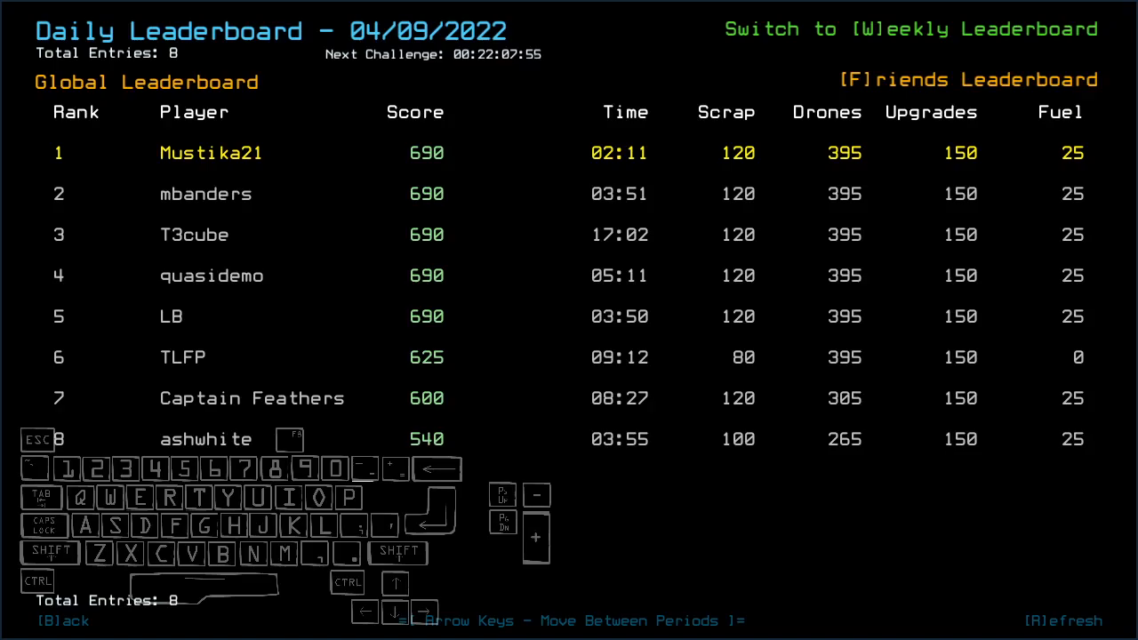
pyautogui.moveTo(405, 319)
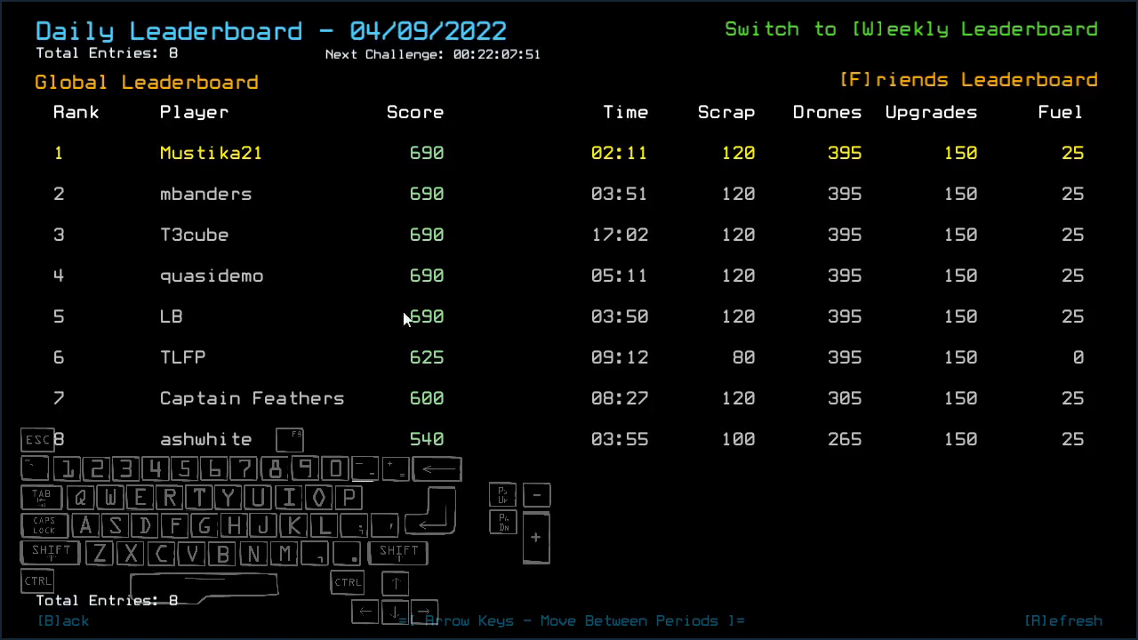